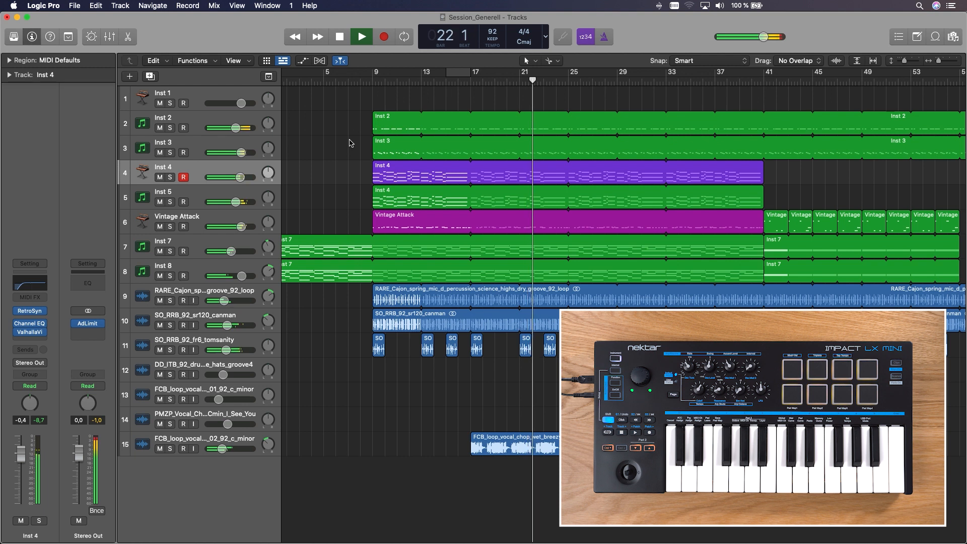
# - Bring up the LXMini_Kapitel1 project with the Library pane visible
pyautogui.click(361, 37)
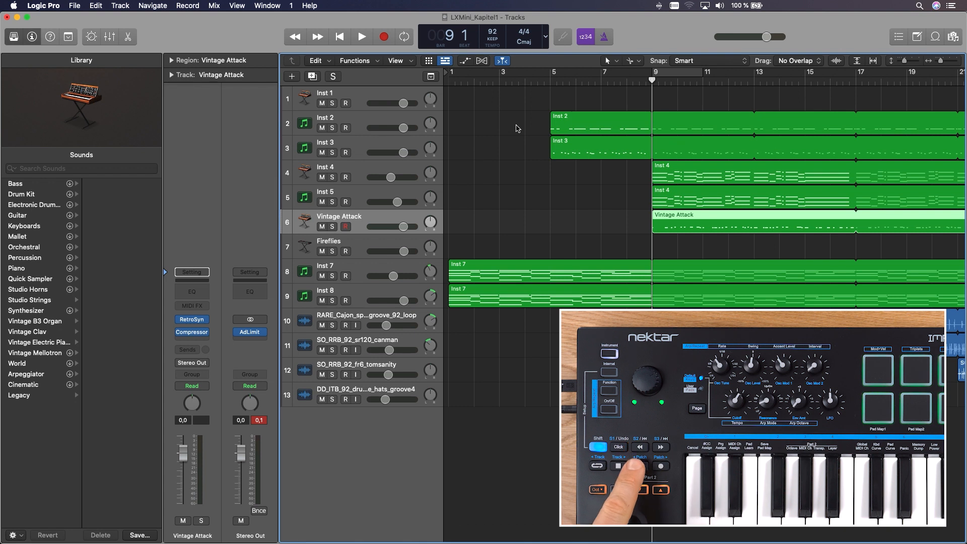
# - Select track 7 and step through Pad patches to load Ghost Voices
pyautogui.click(328, 240)
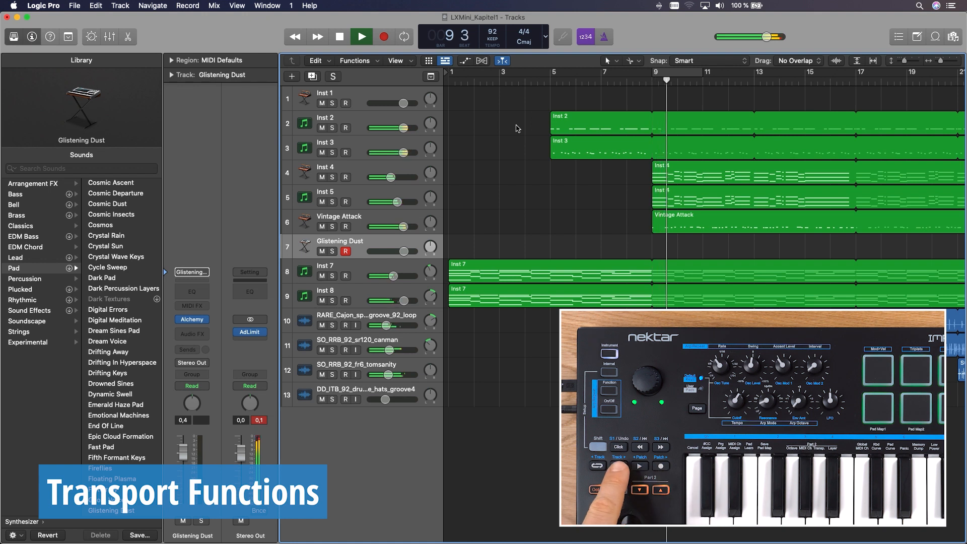
pyautogui.click(383, 36)
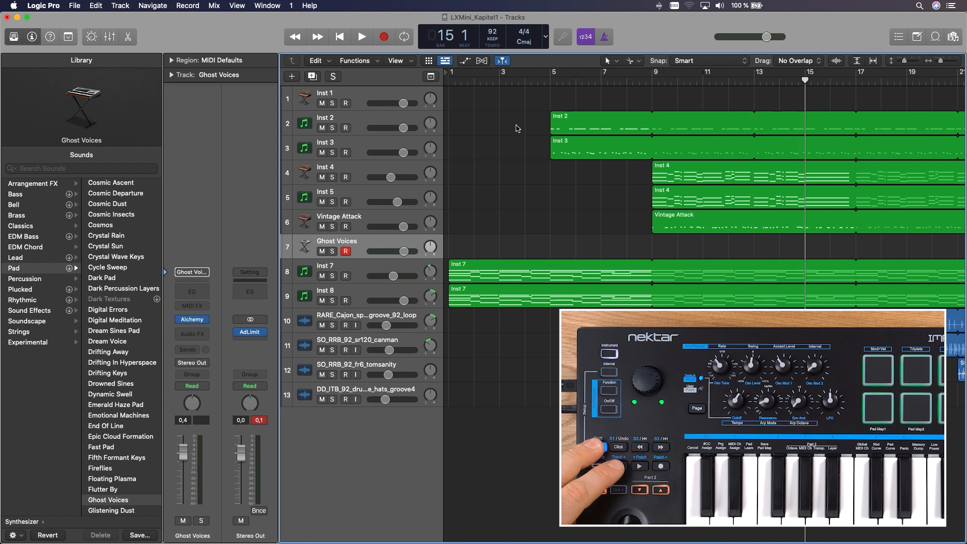
# - Insert the Arpeggiator MIDI FX on the Ghost Voices channel strip
pyautogui.click(403, 37)
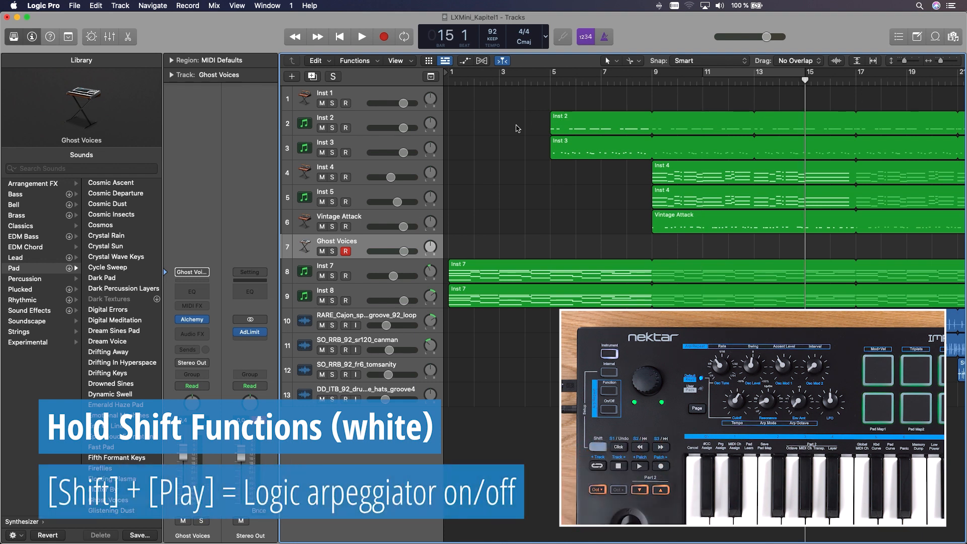
pyautogui.click(191, 301)
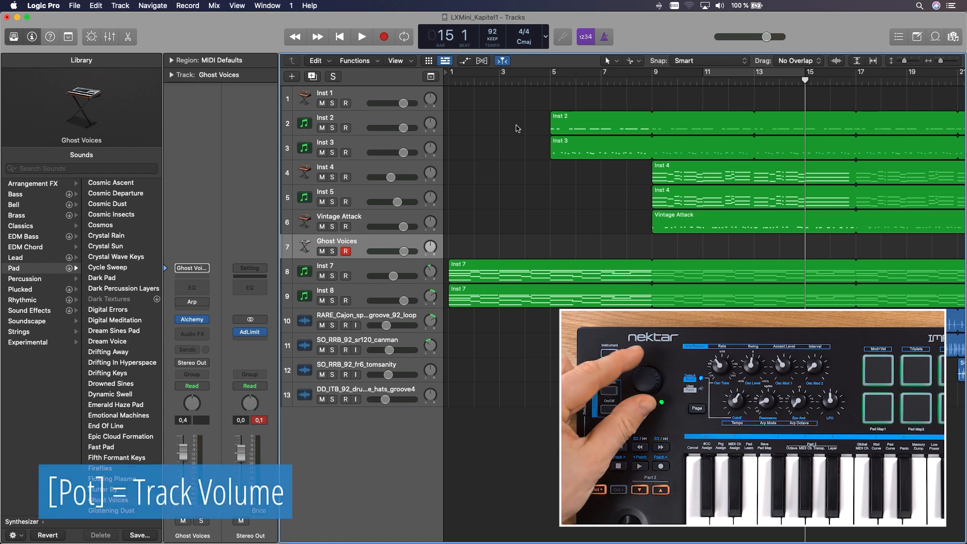
# - Load the LXMini_Kapitel3_PluginControl project with Inst 9 selected
pyautogui.moveTo(191, 444); pyautogui.dragTo(191, 468)
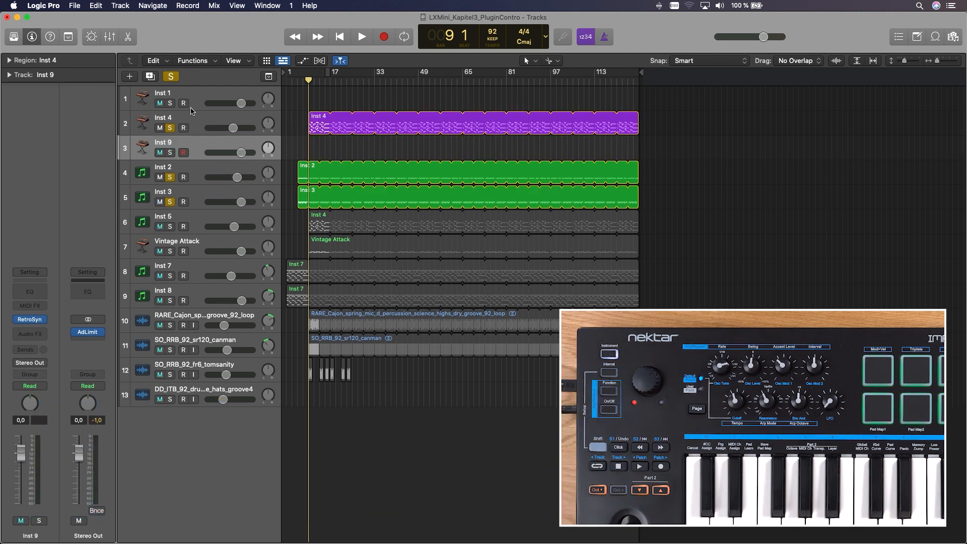
# - Create software instrument tracks Inst 10 and Inst 11 using Retro Synth
pyautogui.click(129, 75)
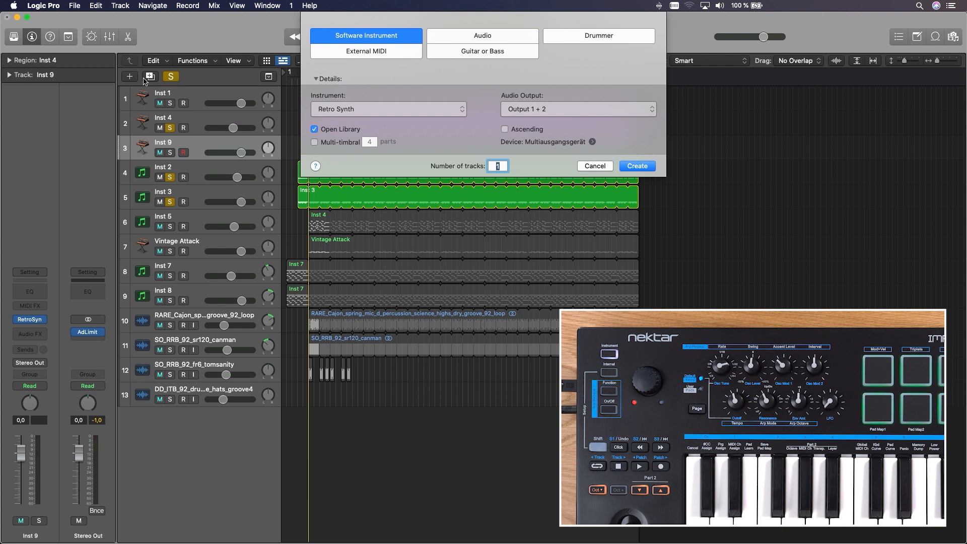
pyautogui.click(388, 109)
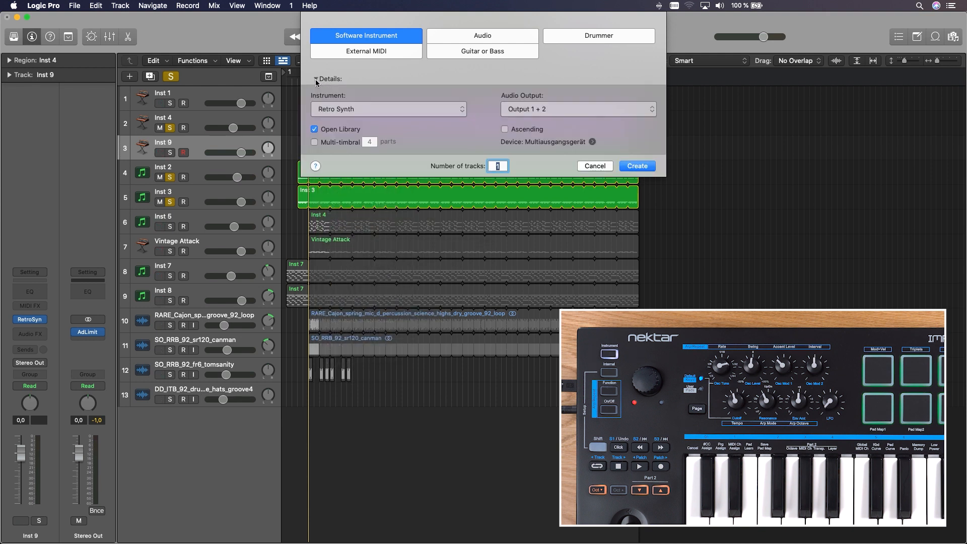
pyautogui.click(636, 165)
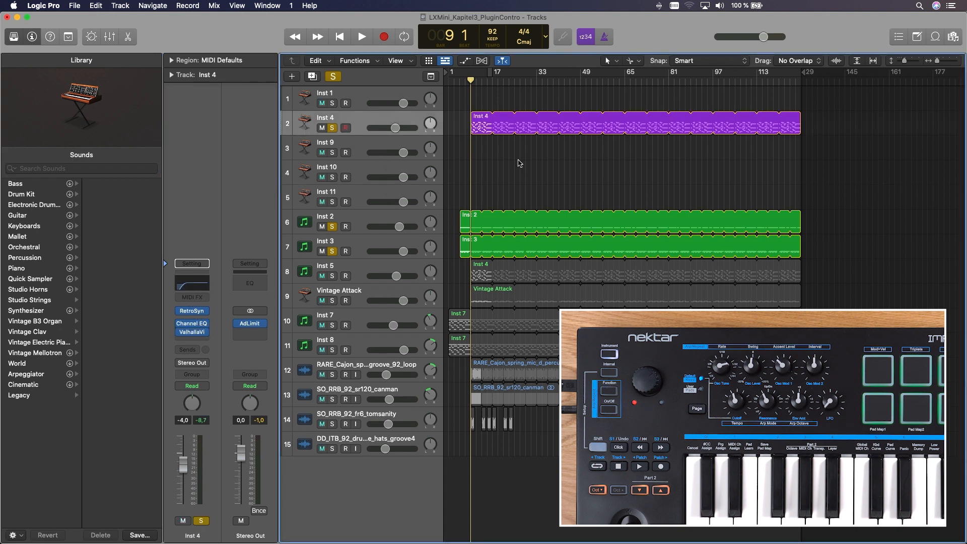
pyautogui.moveTo(96, 335)
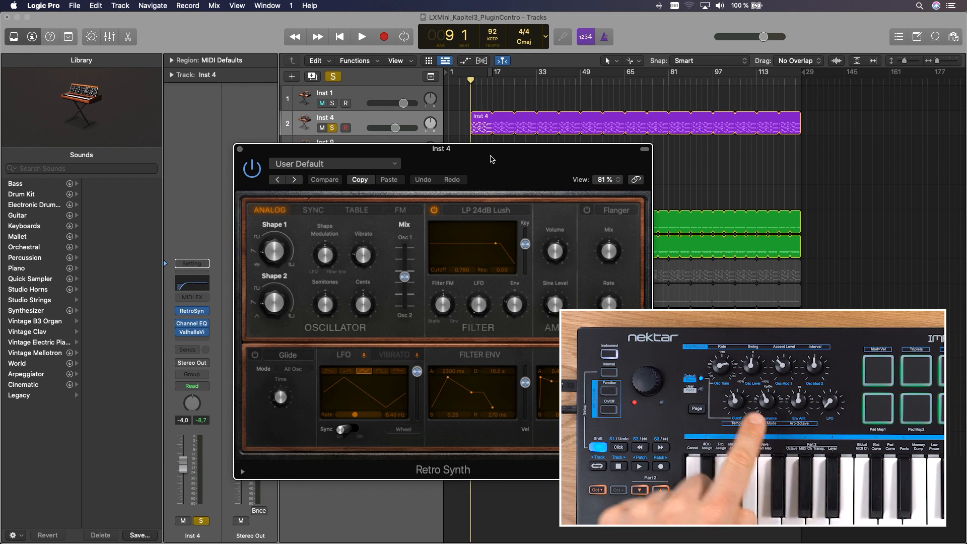
# - Sweep Inst 4's Retro Synth low-pass cutoff during playback, ending nearly closed
pyautogui.click(362, 36)
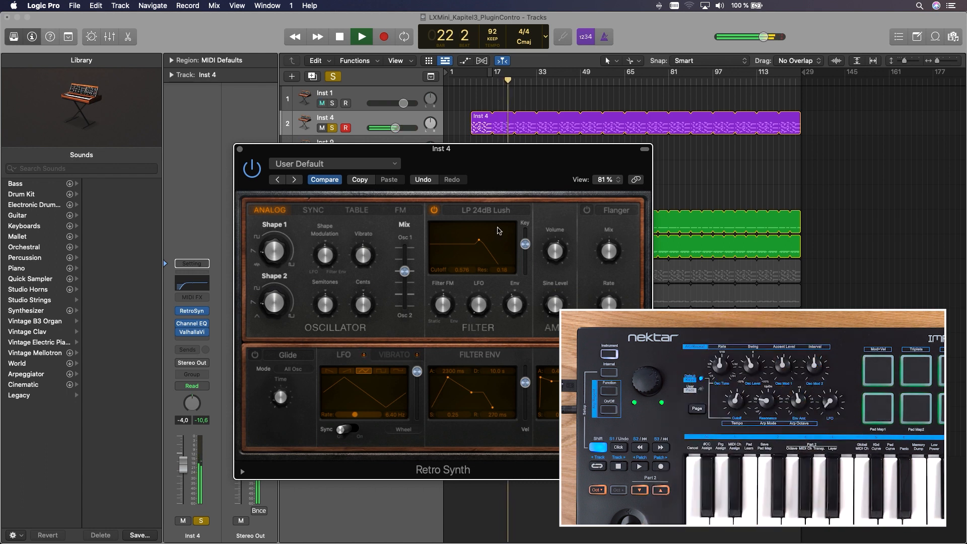
pyautogui.moveTo(488, 236); pyautogui.dragTo(471, 246)
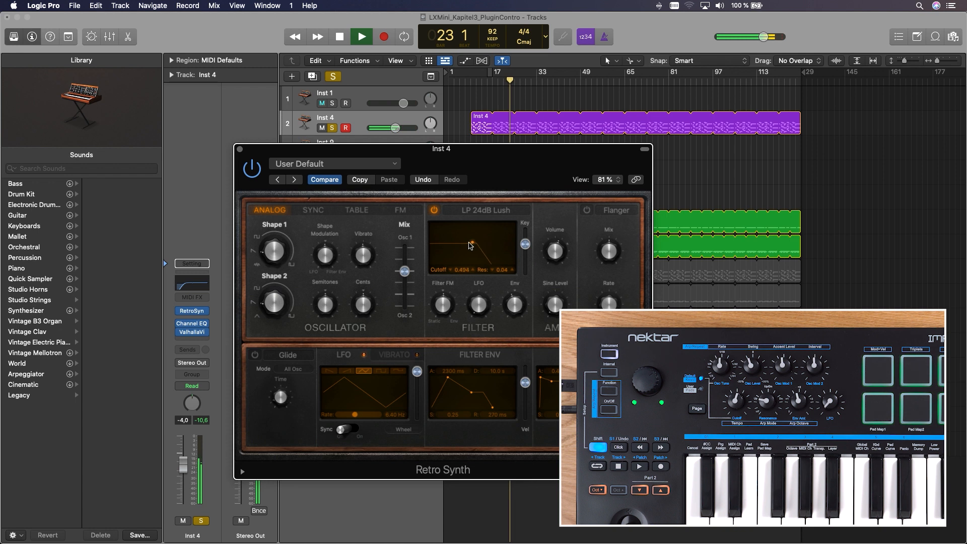
pyautogui.moveTo(468, 244); pyautogui.dragTo(444, 247)
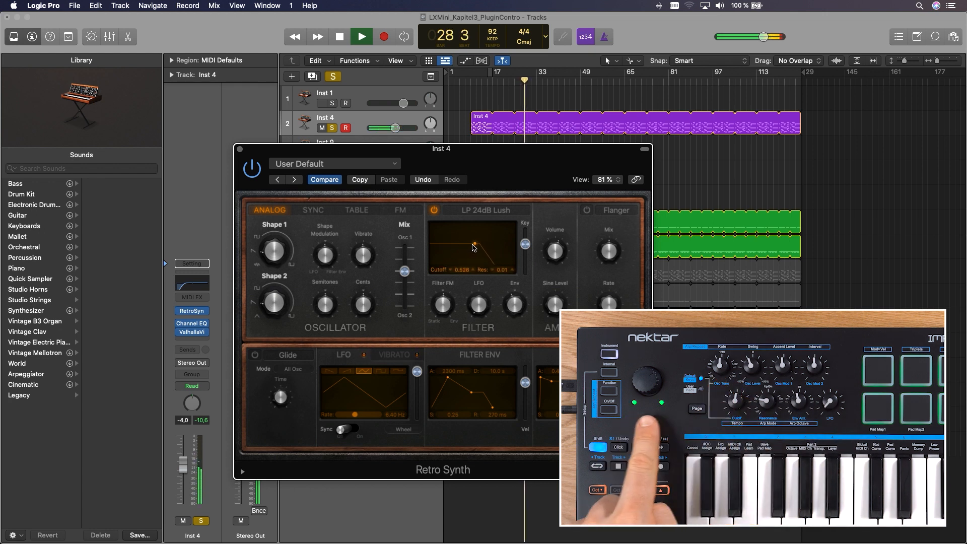
pyautogui.moveTo(475, 246); pyautogui.dragTo(436, 247)
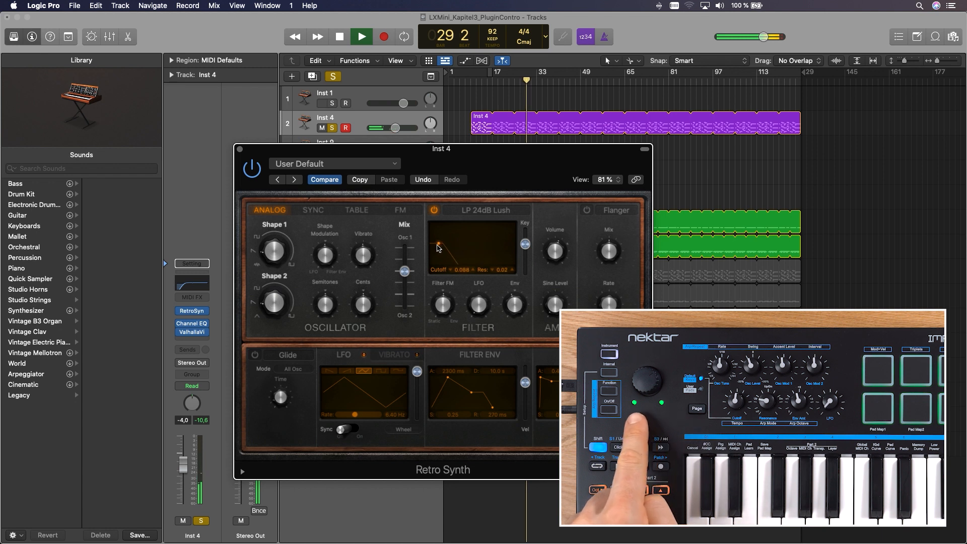
pyautogui.moveTo(436, 247); pyautogui.dragTo(441, 245)
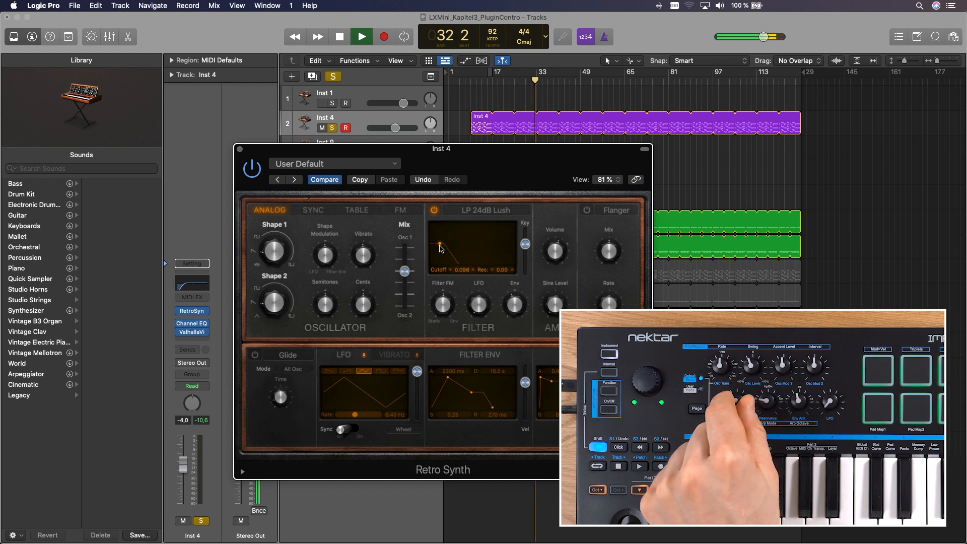
pyautogui.moveTo(439, 250); pyautogui.dragTo(470, 243)
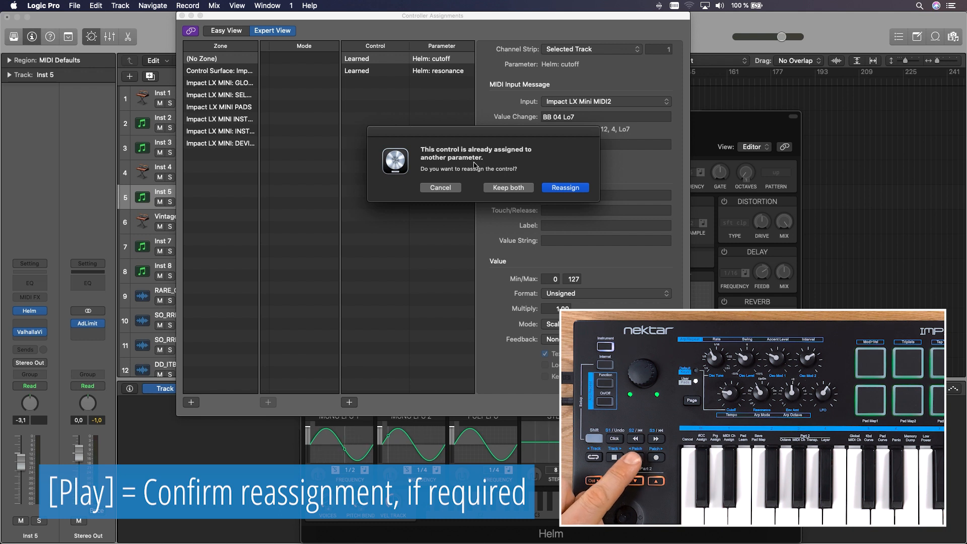
# - Confirm reassigning the knob to Helm cutoff and close Controller Assignments
pyautogui.click(564, 187)
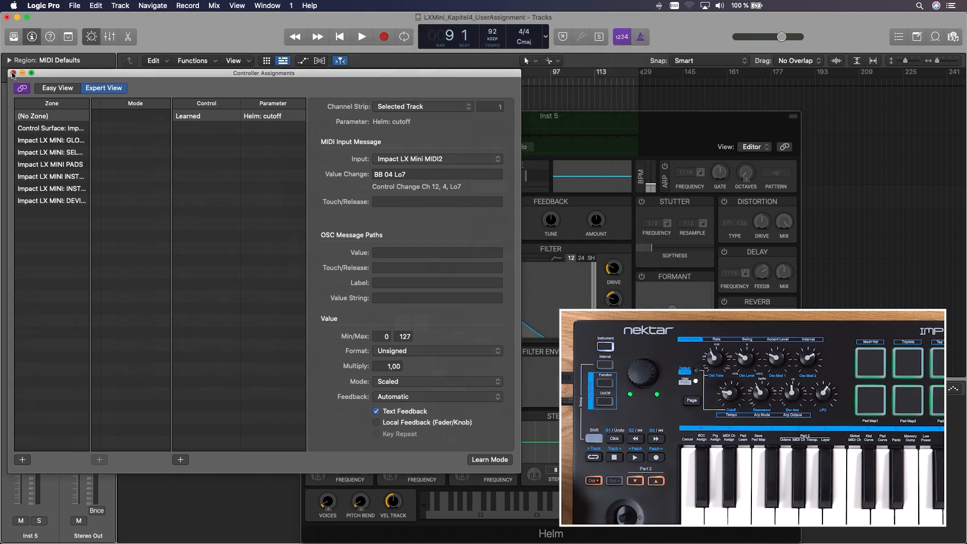
pyautogui.click(12, 74)
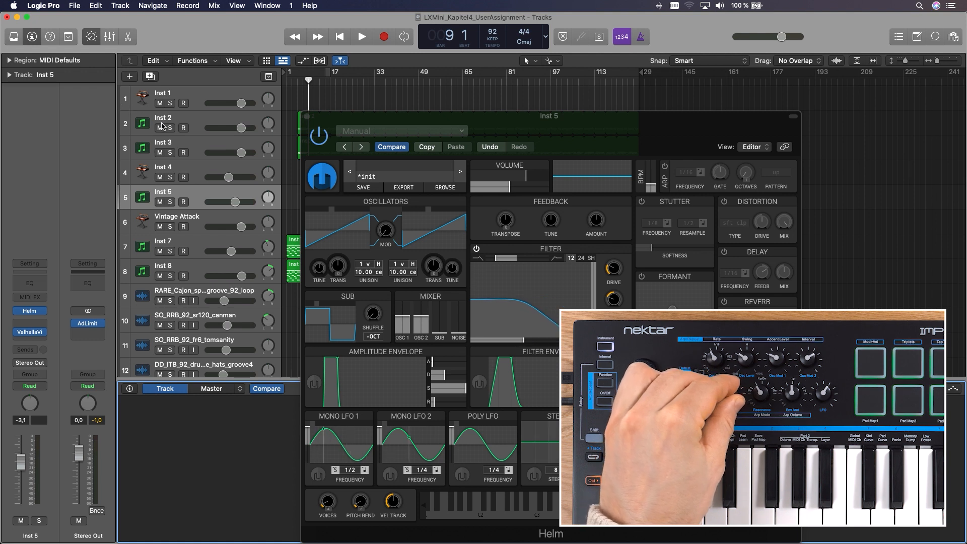
pyautogui.click(361, 37)
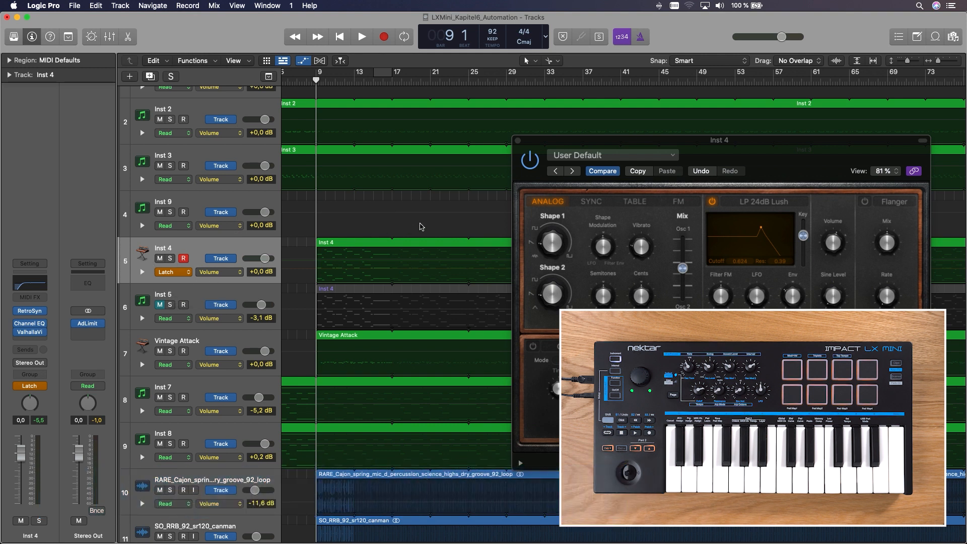
# - Switch Inst 4 to Latch automation so knob moves are written
pyautogui.click(360, 36)
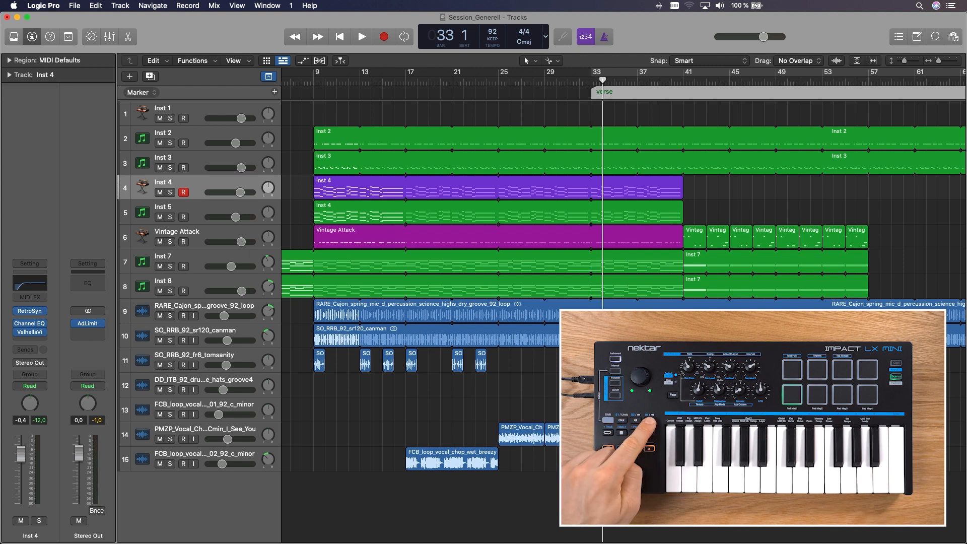
# - Rename the bar-41 marker to 'chorus'
pyautogui.click(340, 60)
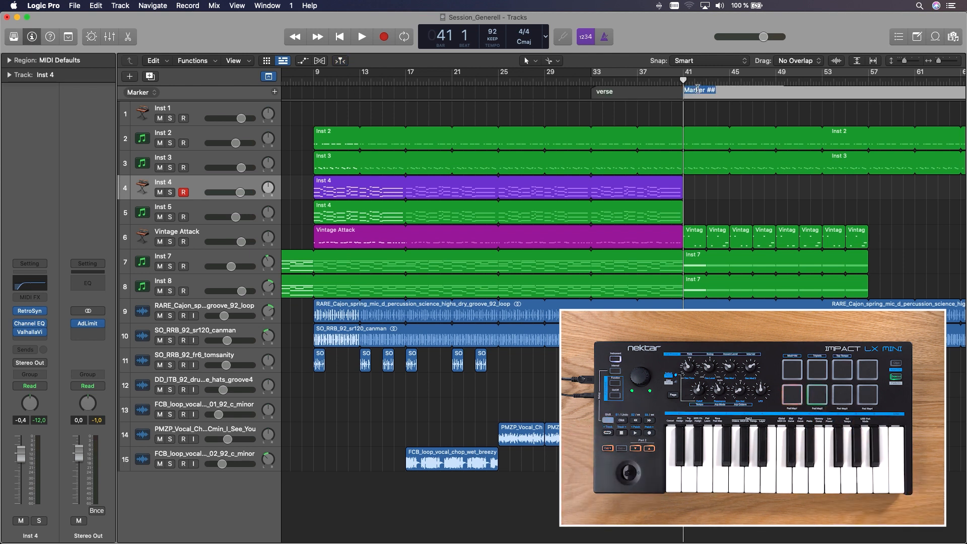
pyautogui.write('chorus')
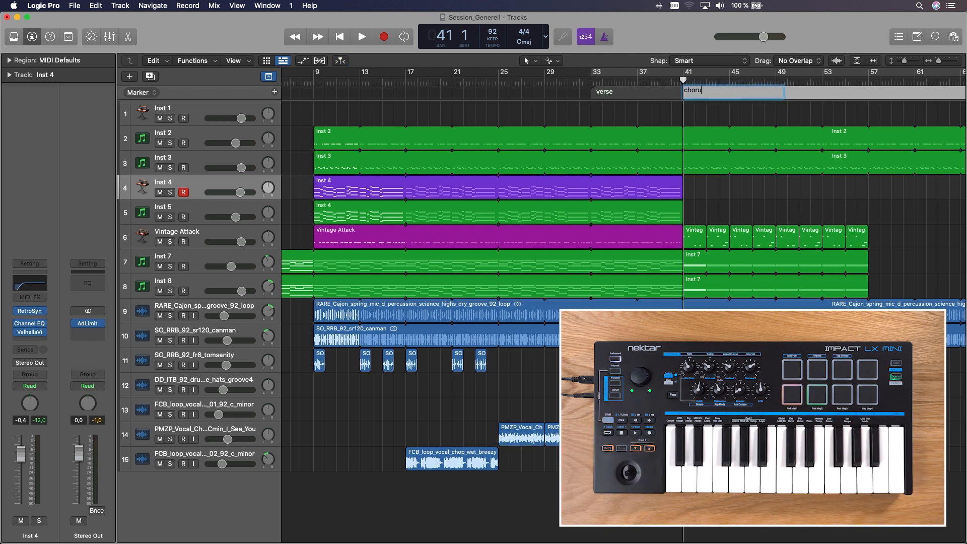